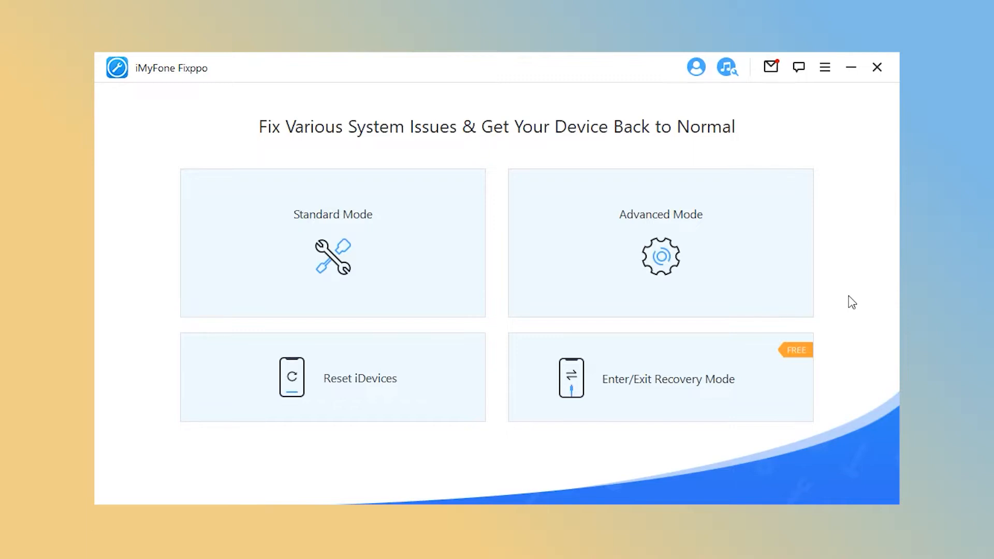
Step: Repair the connected iPhone 12 in Standard Mode with the downloaded iOS 16.0 firmware
{"action": "left_click", "coordinate": [333, 258]}
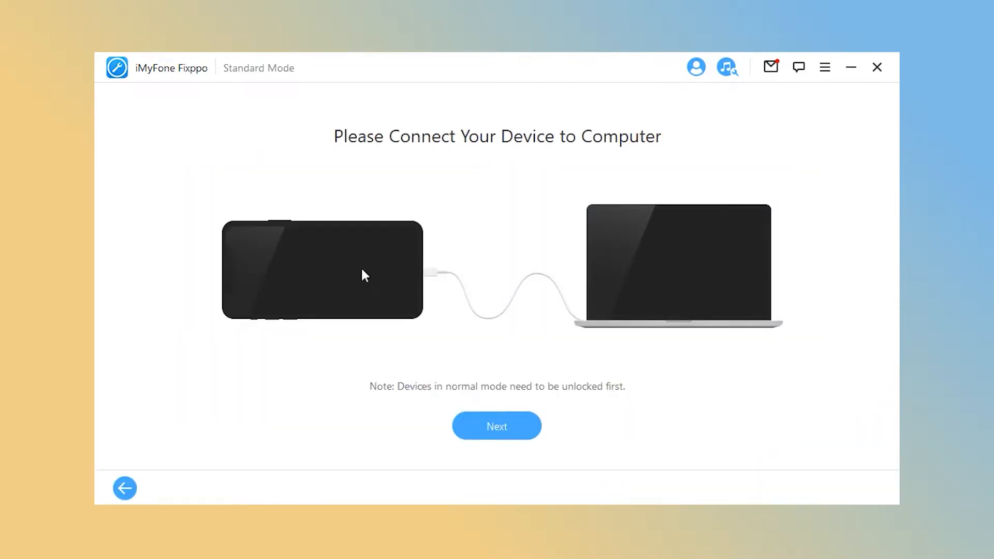
{"action": "mouse_move", "coordinate": [385, 193]}
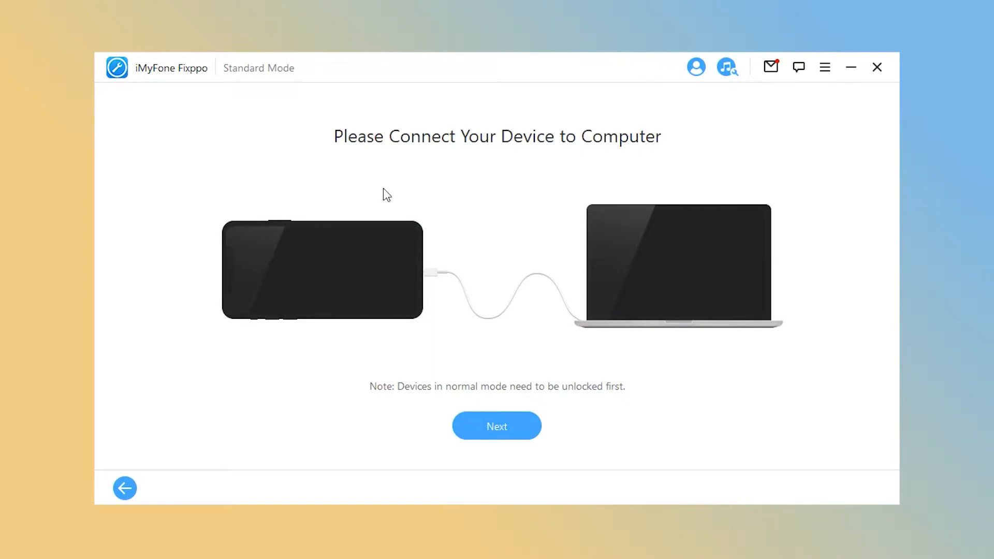
{"action": "mouse_move", "coordinate": [393, 169]}
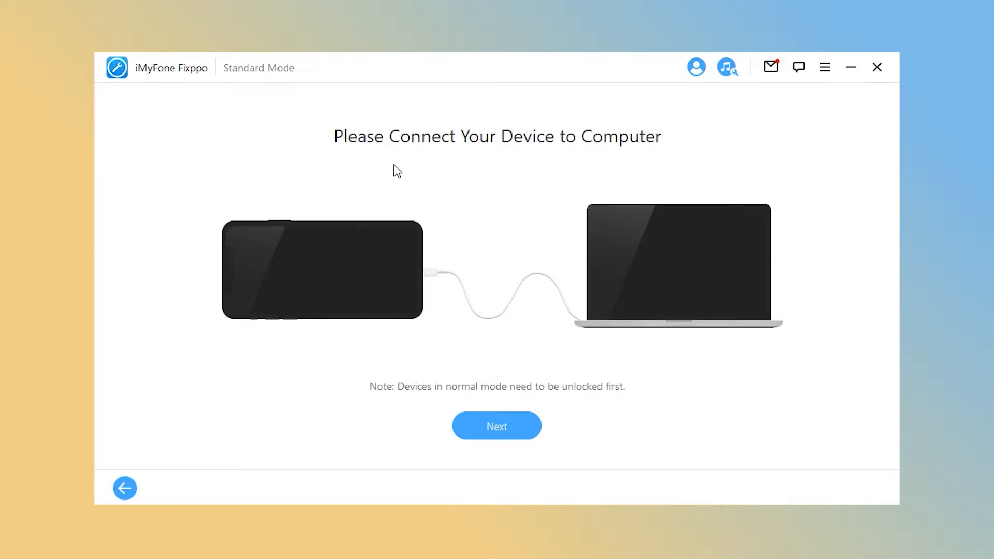
{"action": "left_click", "coordinate": [496, 426]}
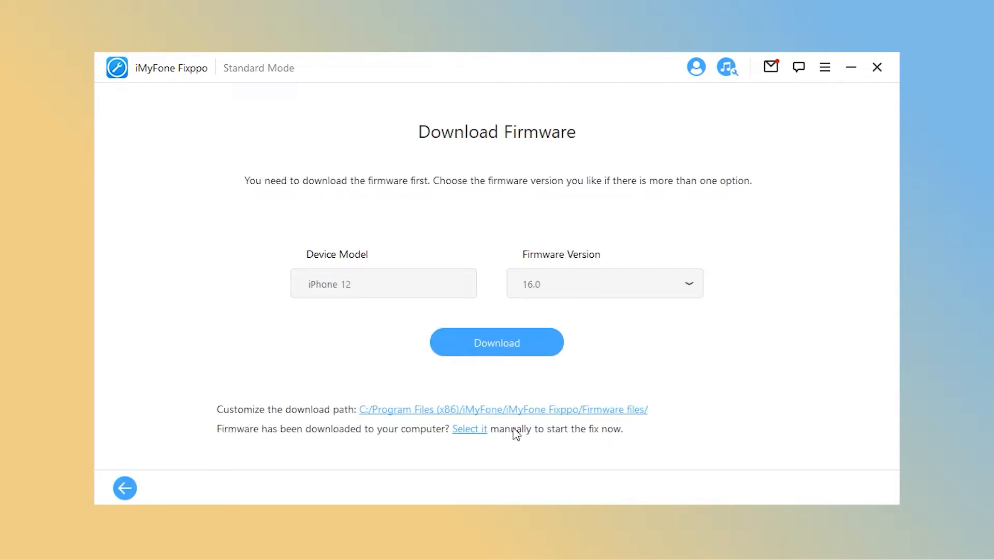
{"action": "left_click", "coordinate": [497, 342]}
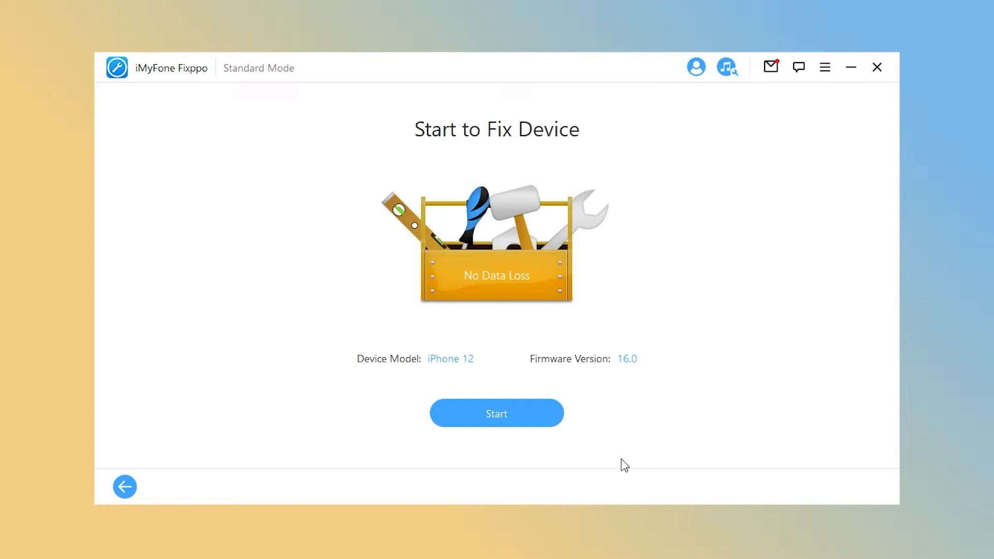
{"action": "left_click", "coordinate": [497, 413]}
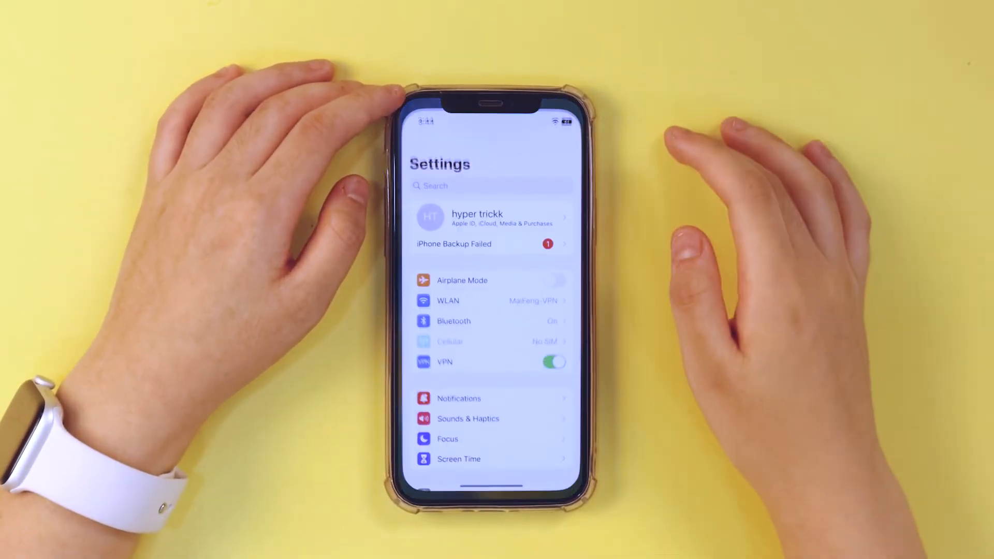
Step: Browse the iOS General settings page and view the App Store Account sheet
{"action": "type", "text": "Back"}
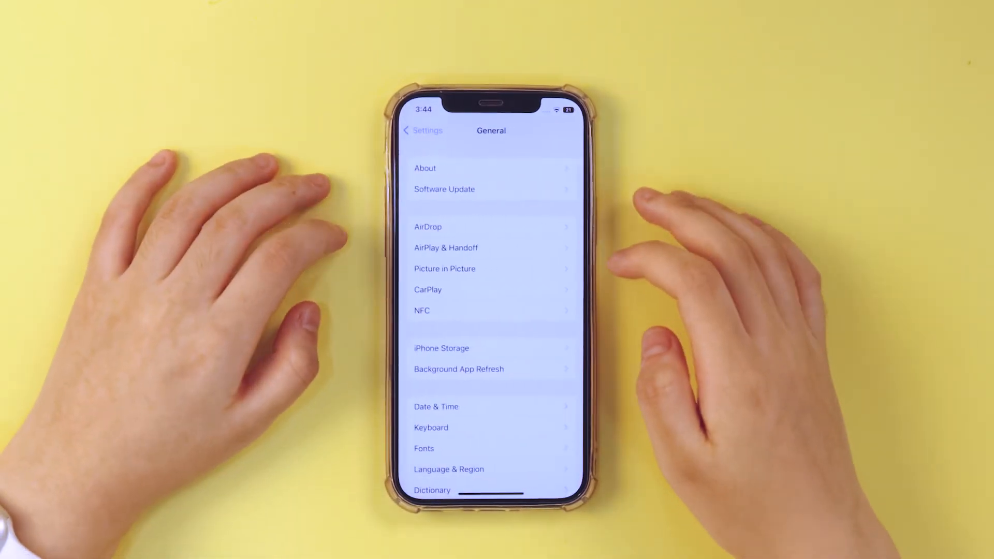
{"action": "left_click", "coordinate": [458, 369]}
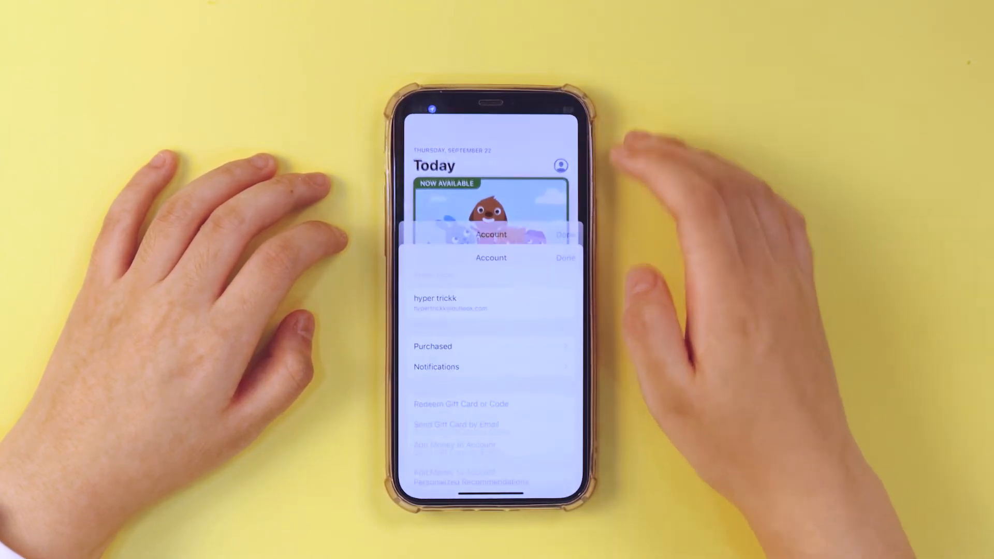
{"action": "scroll", "scroll_direction": "down", "scroll_amount": 3}
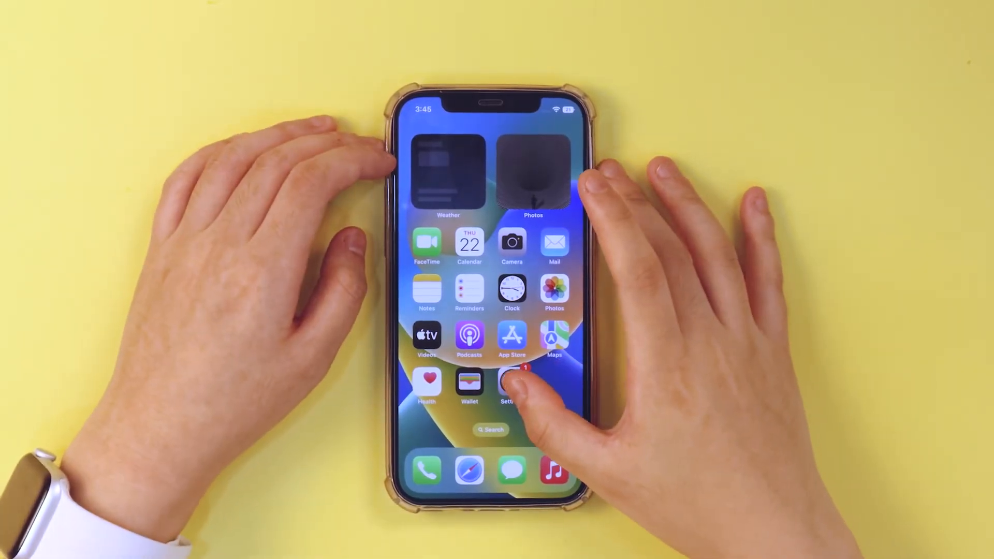
Step: Review per-app battery usage, open Battery Health (91%) and turn on Optimized Battery Charging
{"action": "left_click", "coordinate": [512, 384]}
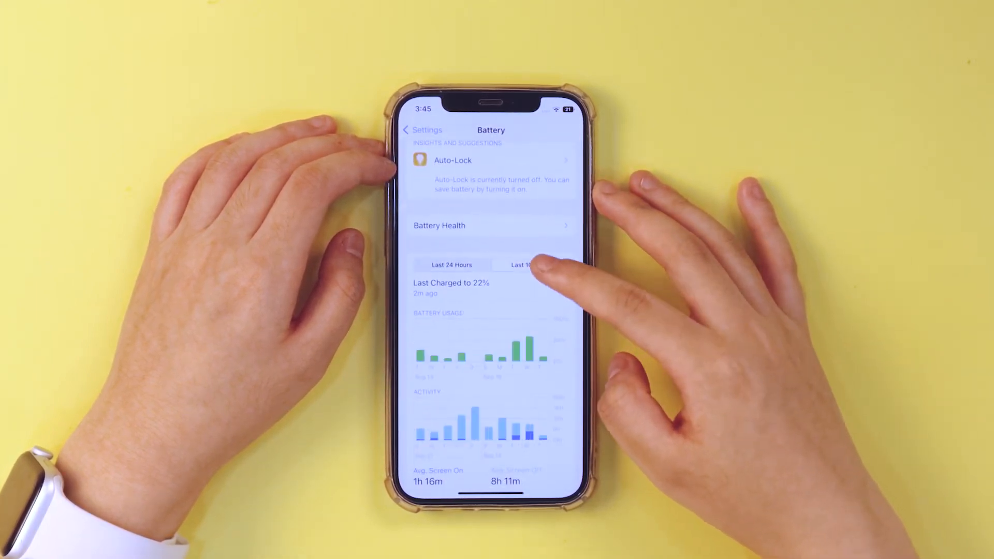
{"action": "scroll", "scroll_direction": "down", "scroll_amount": 3}
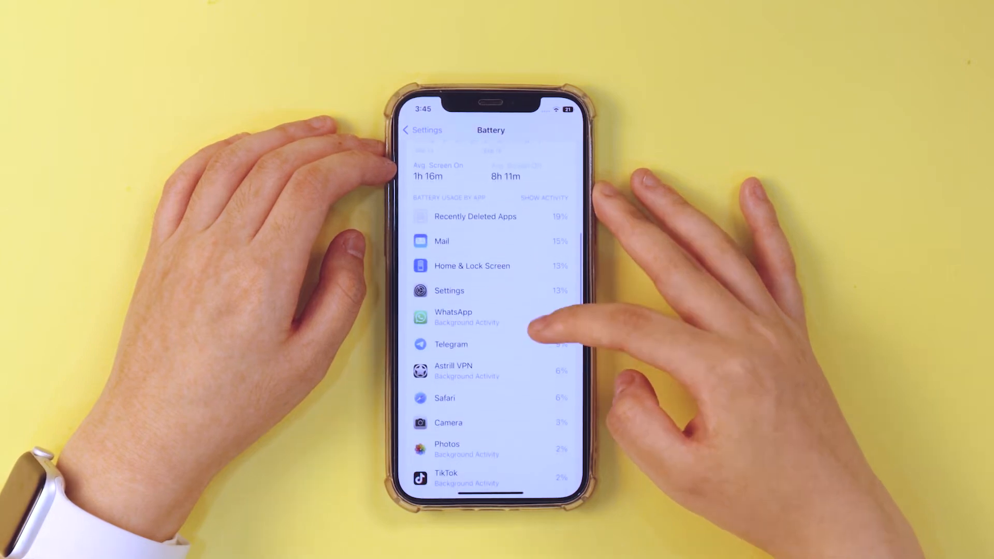
{"action": "left_click", "coordinate": [544, 198]}
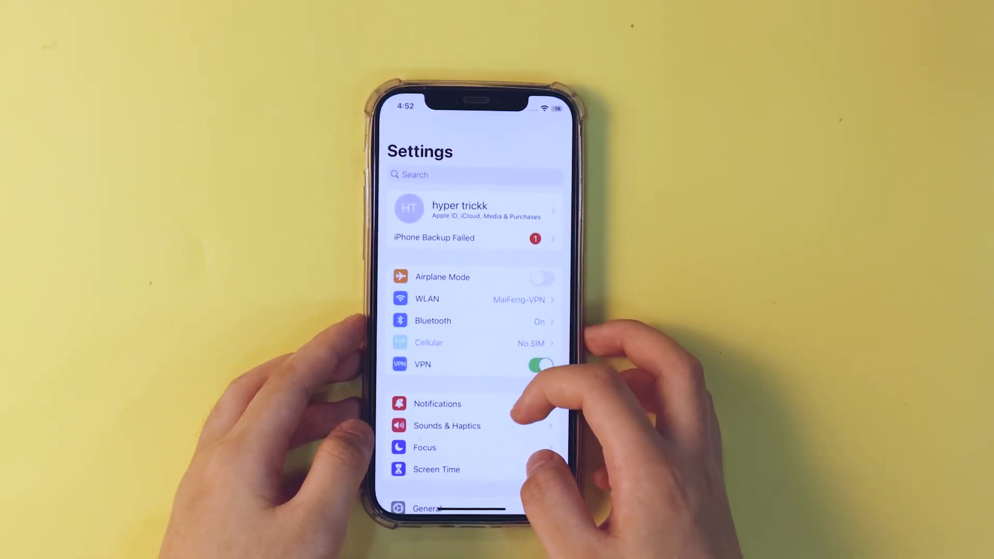
{"action": "scroll", "scroll_direction": "down", "scroll_amount": 3}
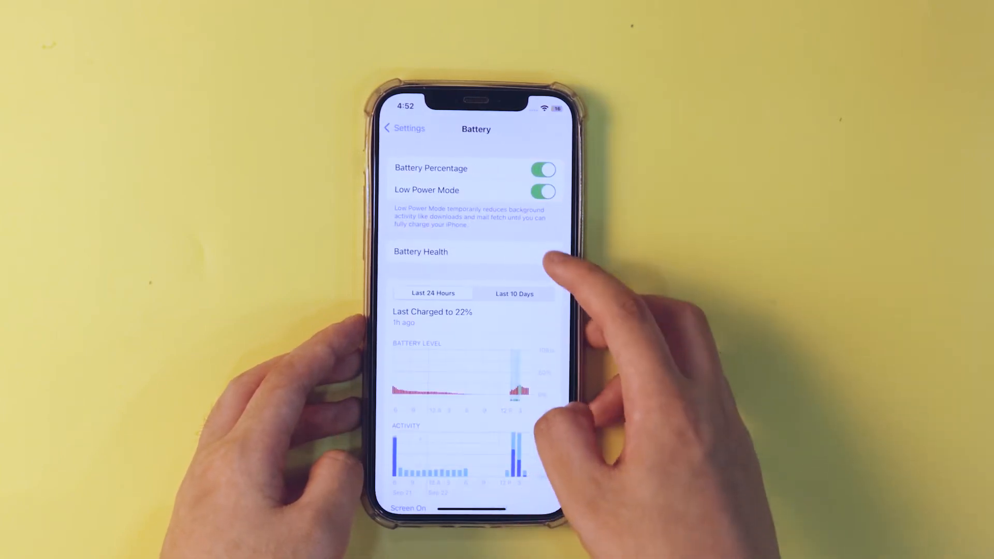
{"action": "left_click", "coordinate": [420, 251]}
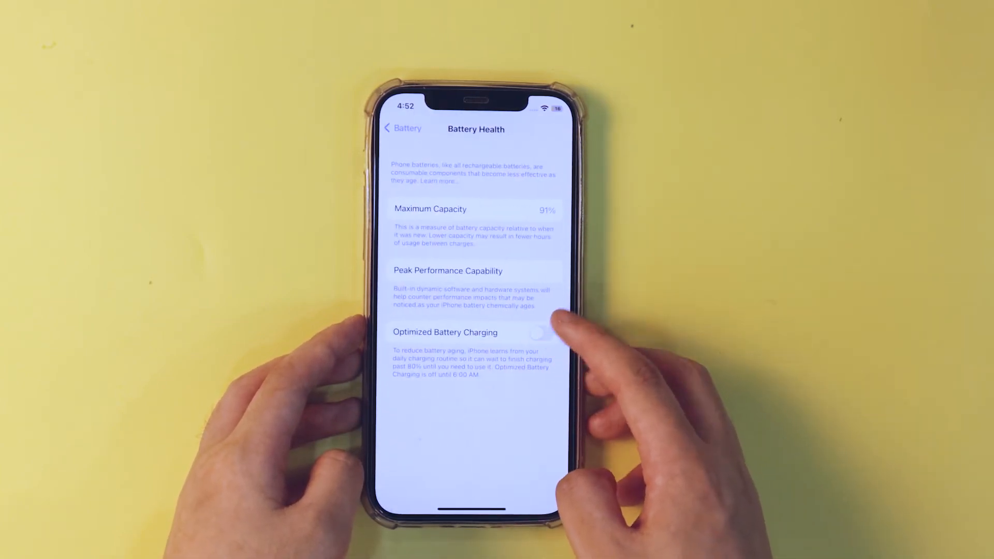
{"action": "left_click", "coordinate": [543, 332]}
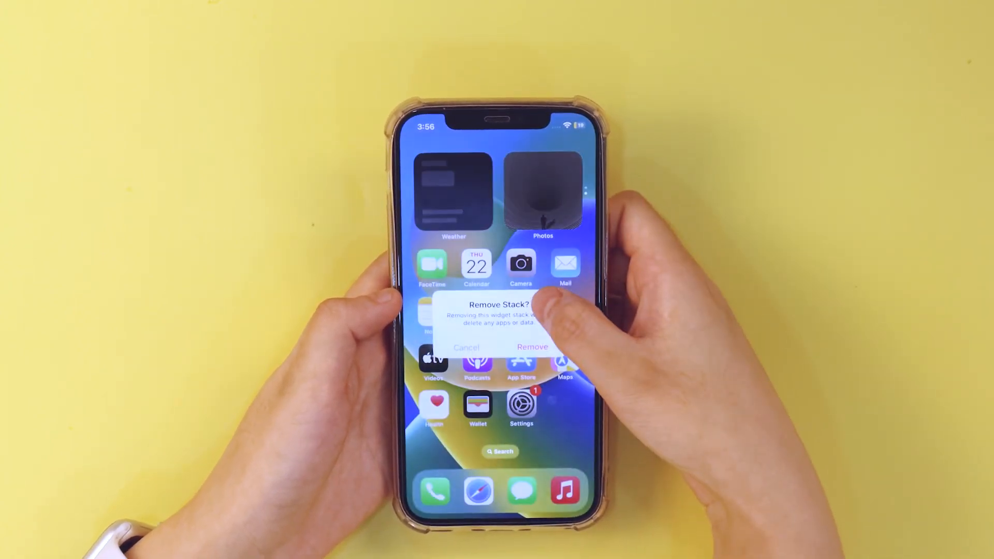
Step: Confirm Remove Stack for the home-screen widget, then adjust the Display & Brightness slider
{"action": "left_click", "coordinate": [531, 347]}
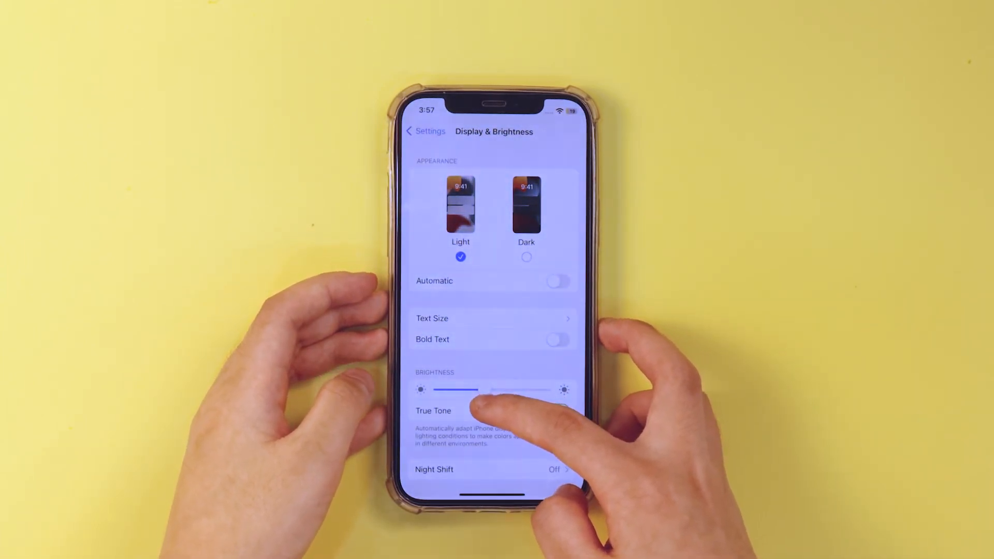
{"action": "left_click", "coordinate": [558, 411]}
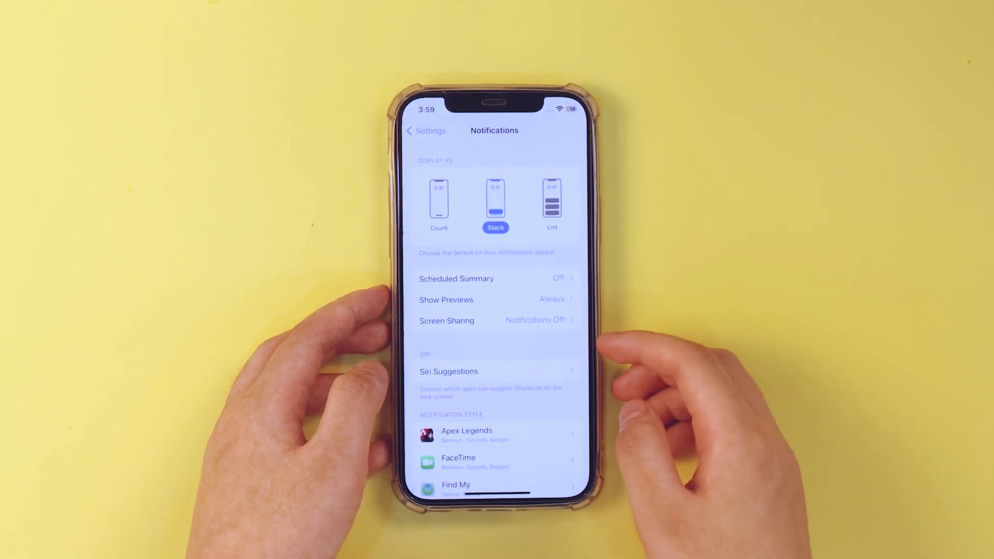
Step: Scroll Notifications settings, then open Privacy & Security > Location Services to see per-app permissions
{"action": "scroll", "scroll_direction": "down", "scroll_amount": 3}
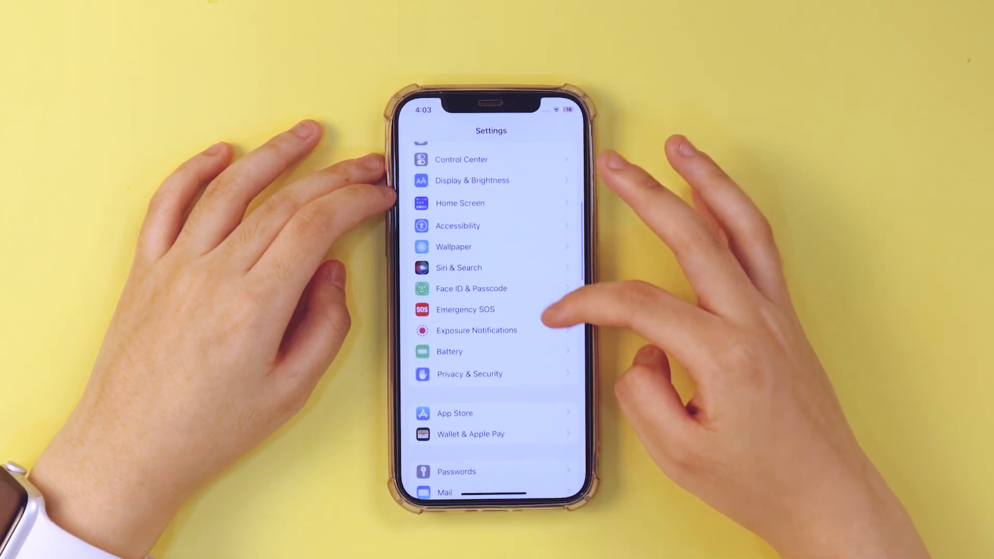
{"action": "left_click", "coordinate": [469, 374]}
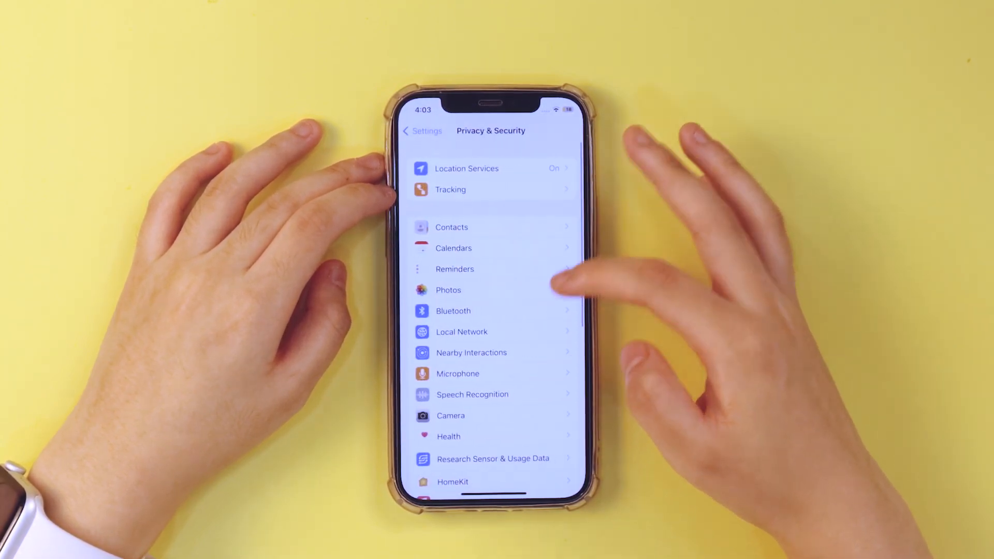
{"action": "left_click", "coordinate": [467, 168]}
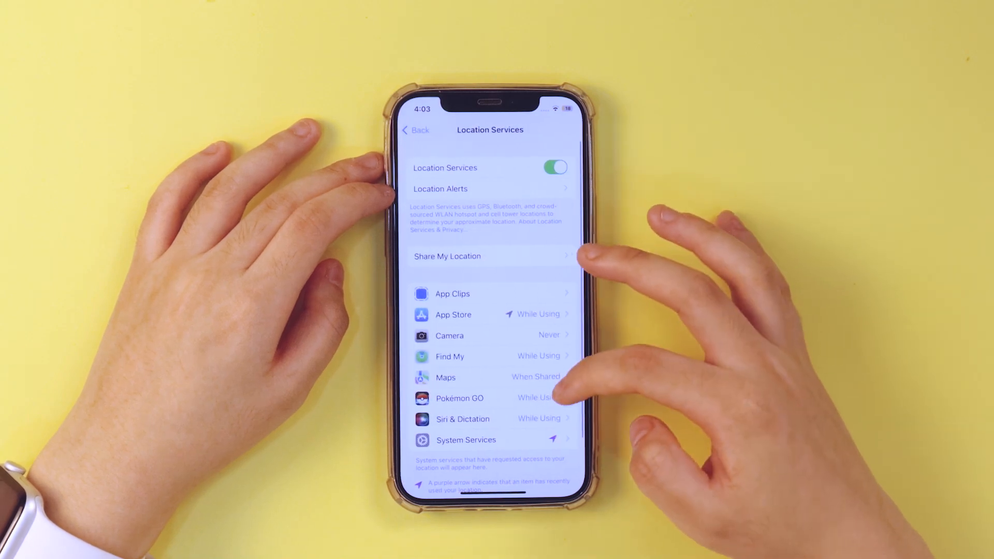